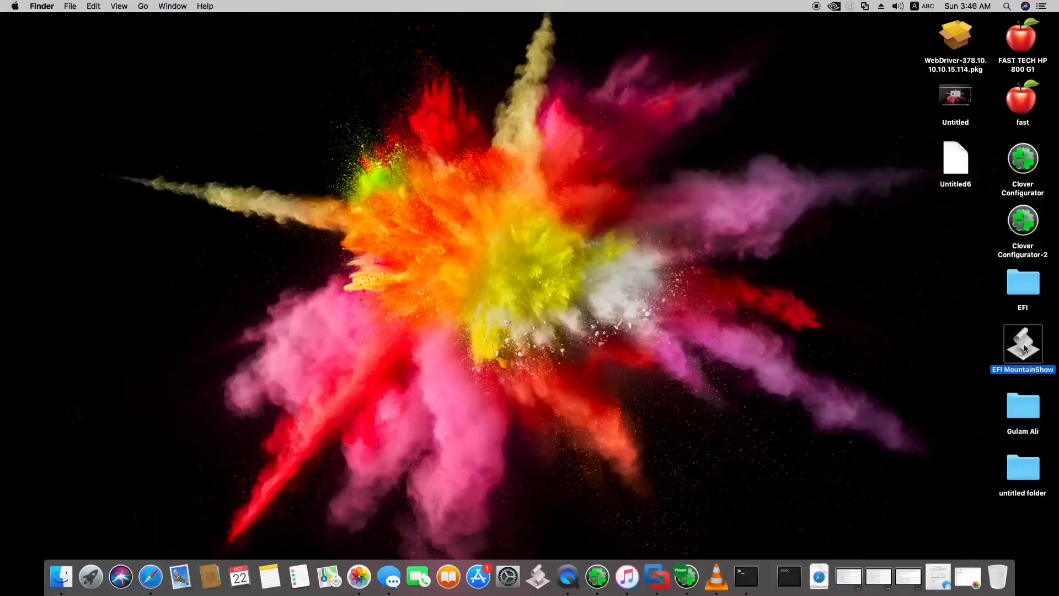
# Step: Launch EFI Mounter from the desktop and mount the EFI partition
pyautogui.doubleClick(1022, 341)
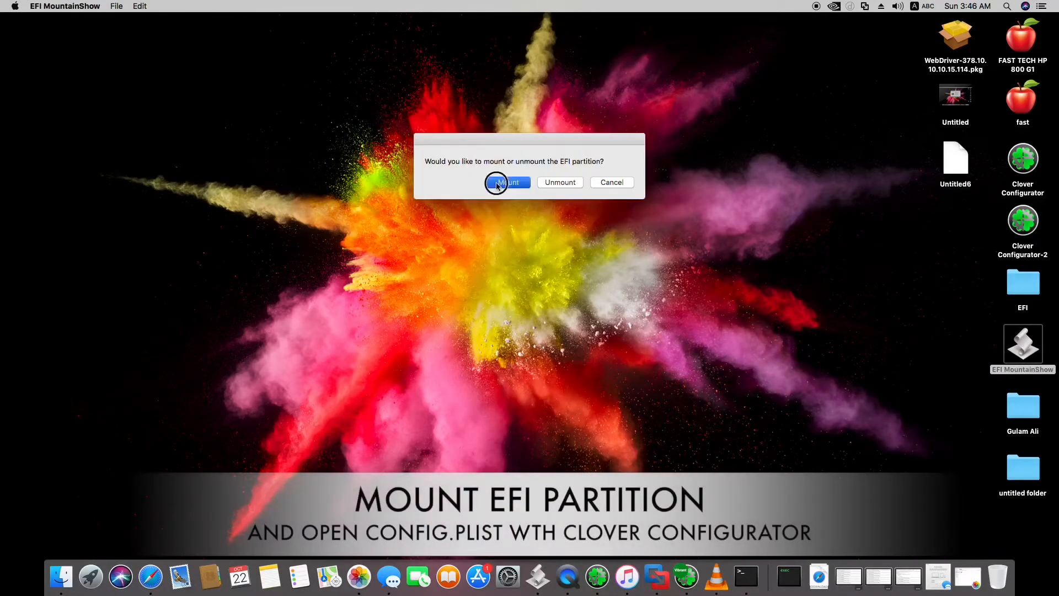
pyautogui.click(507, 181)
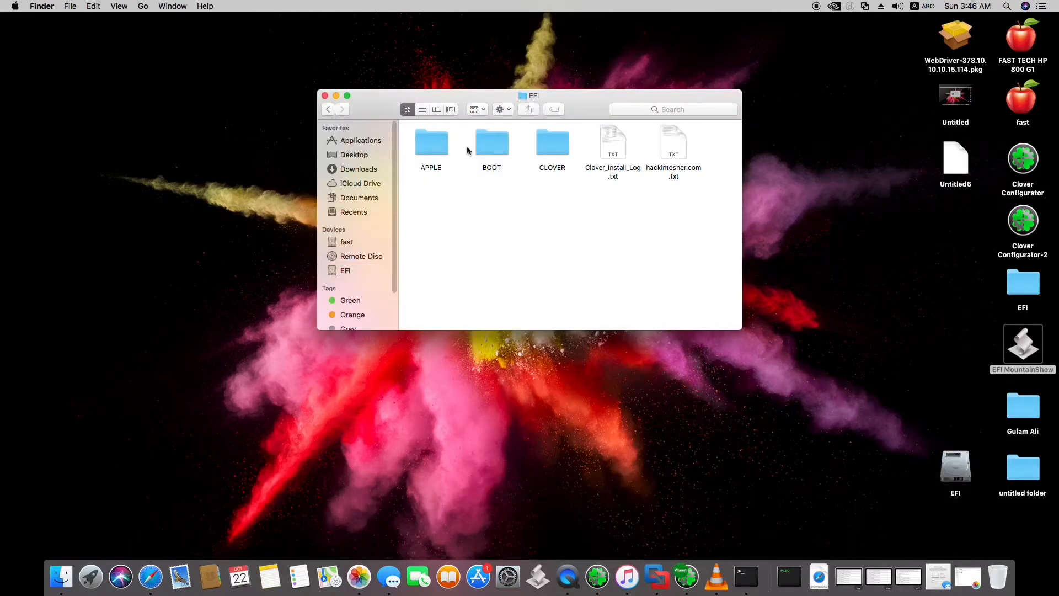
# Step: Open config.plist from the CLOVER folder, view Graphics and System Parameters, then close the folder window
pyautogui.doubleClick(552, 142)
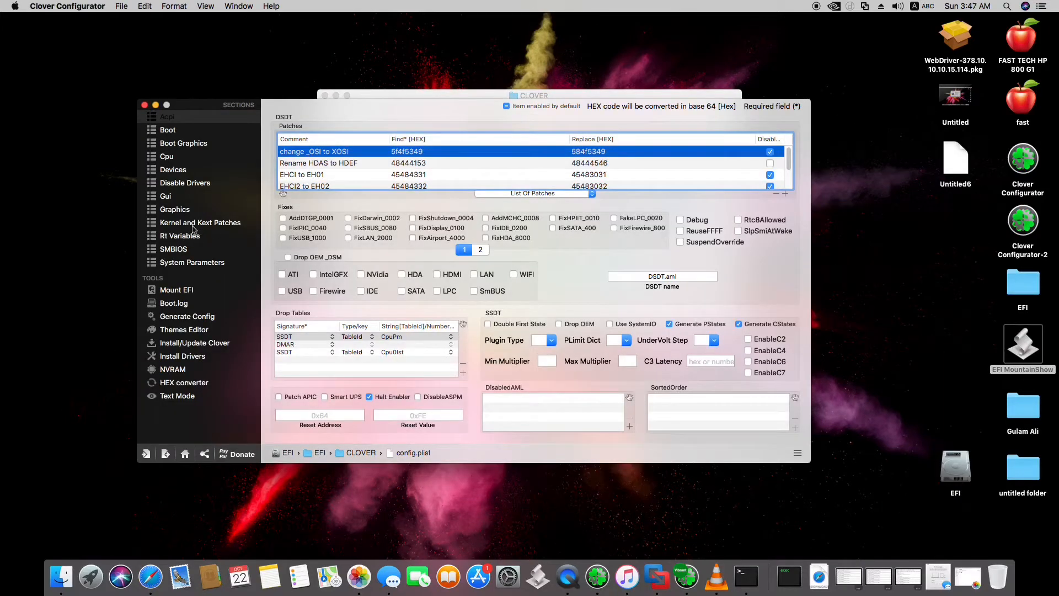
pyautogui.click(174, 208)
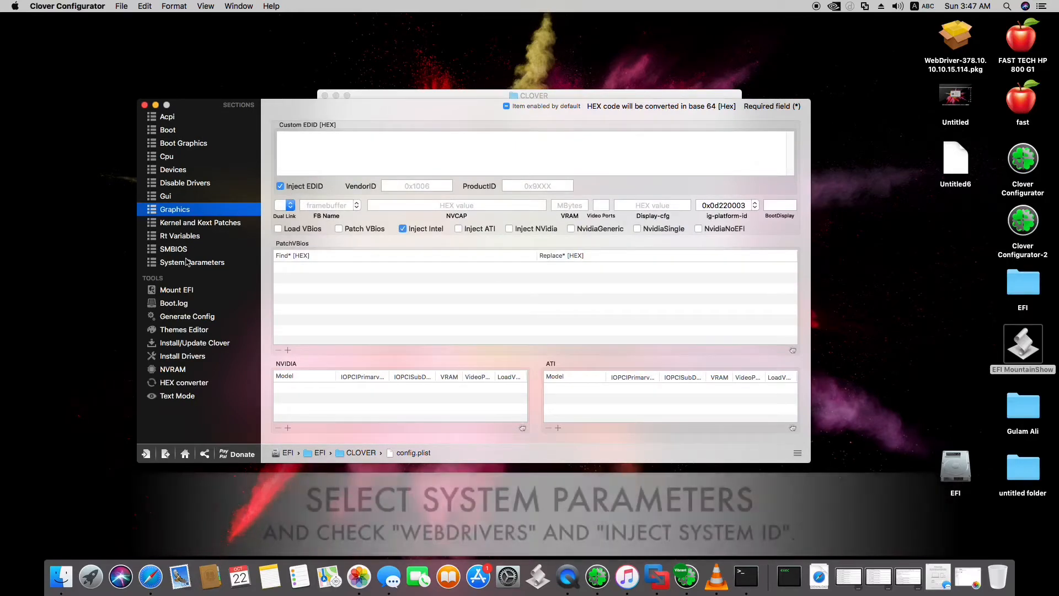
pyautogui.click(192, 262)
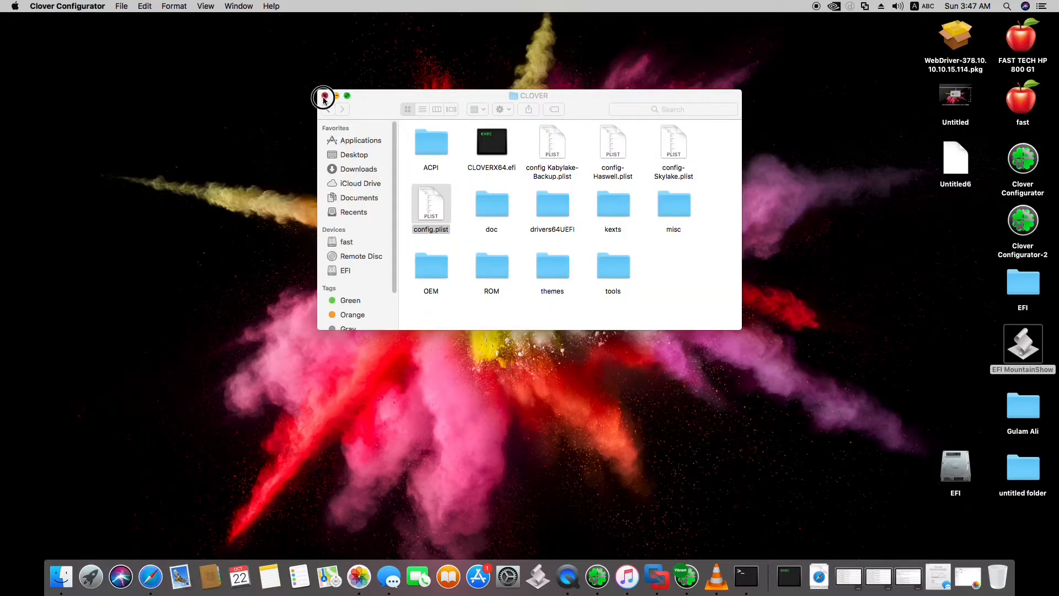
pyautogui.click(323, 96)
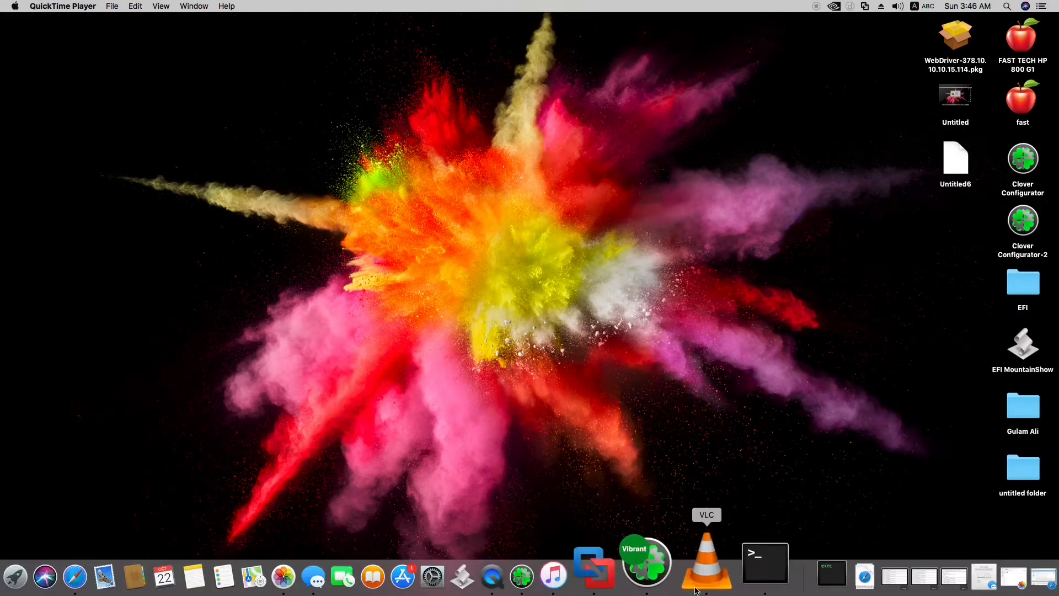
# Step: Open About This Mac, move it up-left, and reveal and select build number 17A365
pyautogui.click(14, 7)
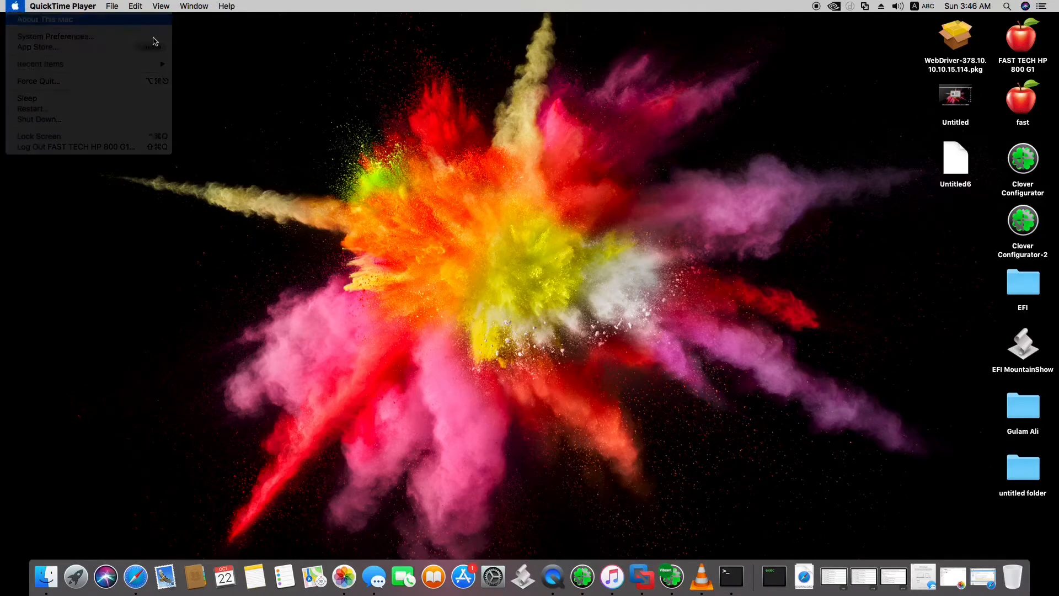
pyautogui.click(46, 18)
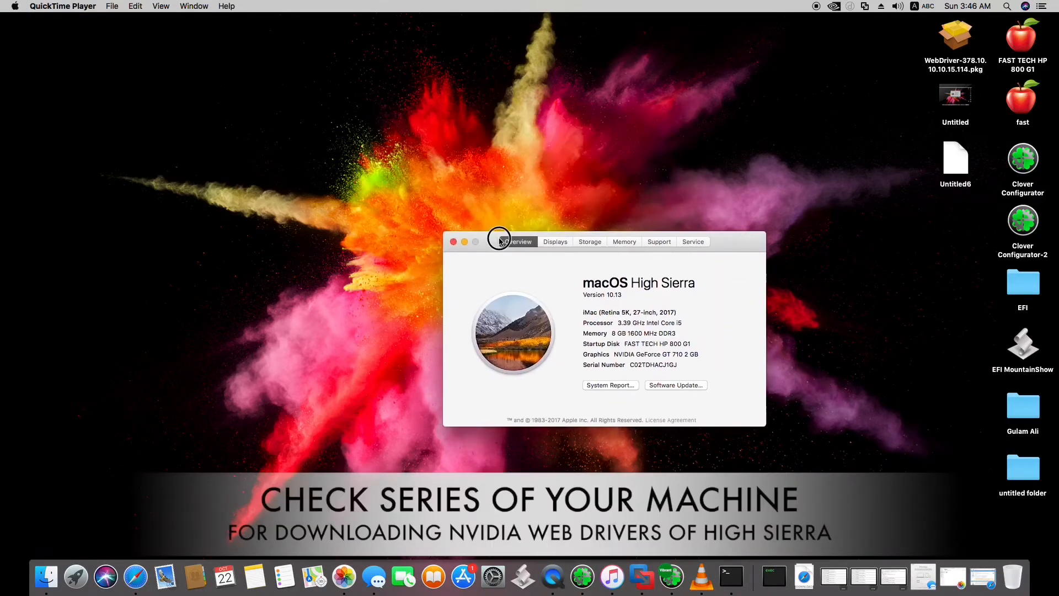
pyautogui.moveTo(499, 241); pyautogui.dragTo(469, 189)
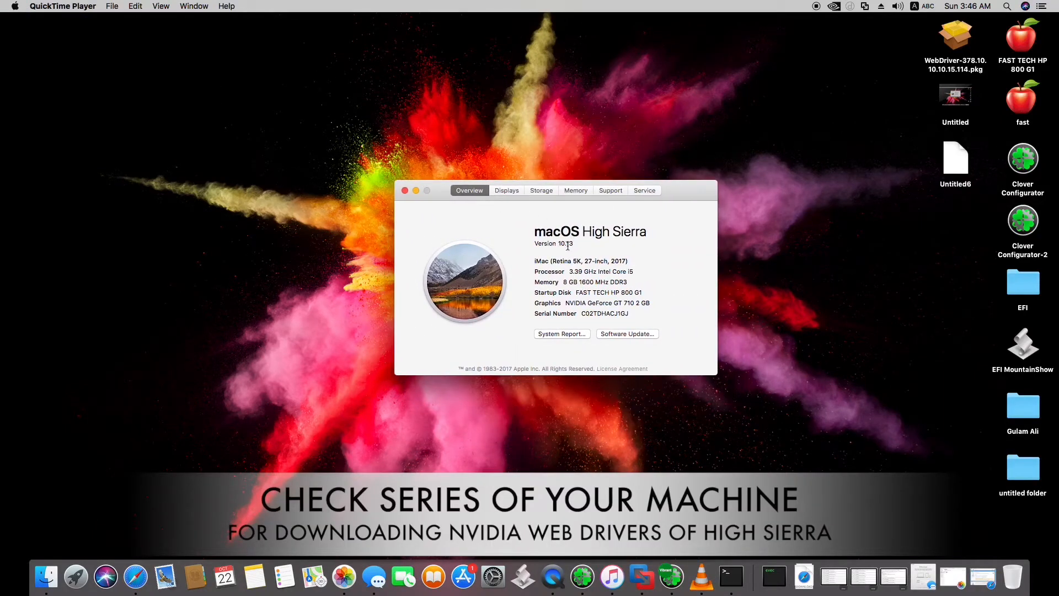
pyautogui.click(572, 244)
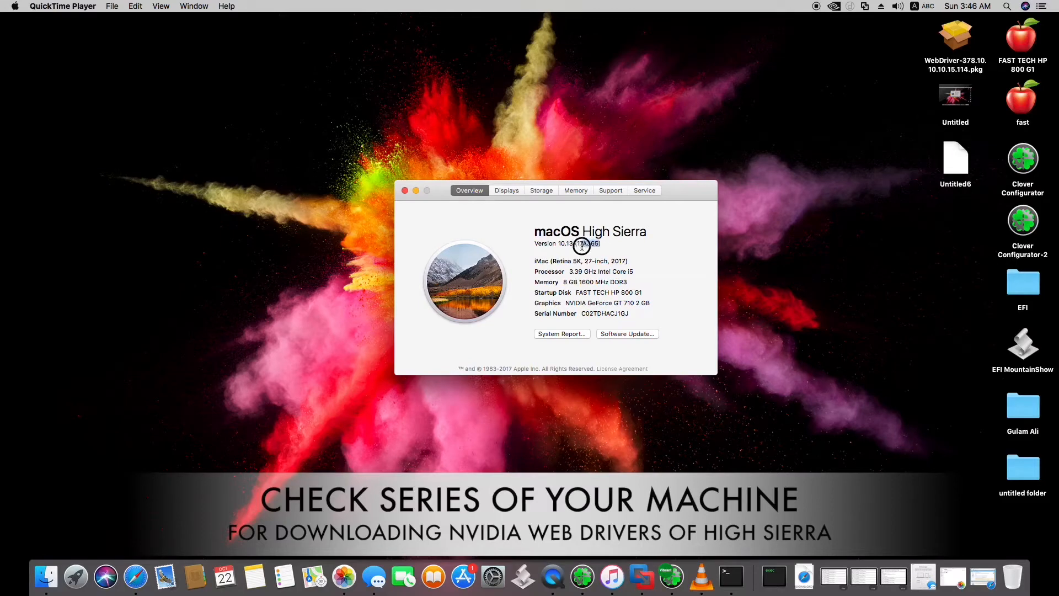
pyautogui.doubleClick(584, 243)
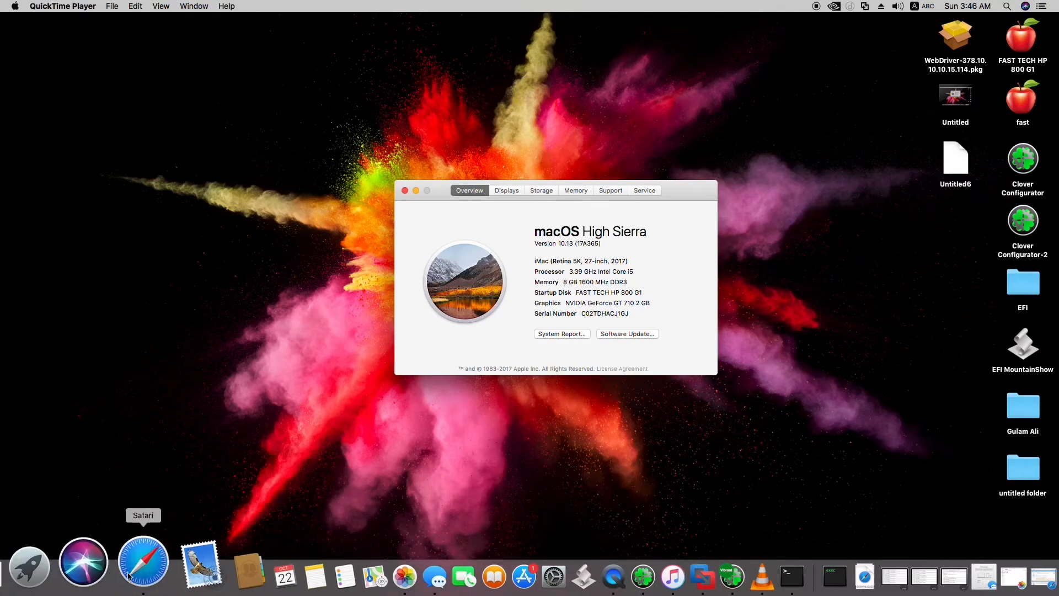
# Step: View the InsanelyMac NVIDIA web driver thread in Safari and show the Downloads list
pyautogui.click(144, 561)
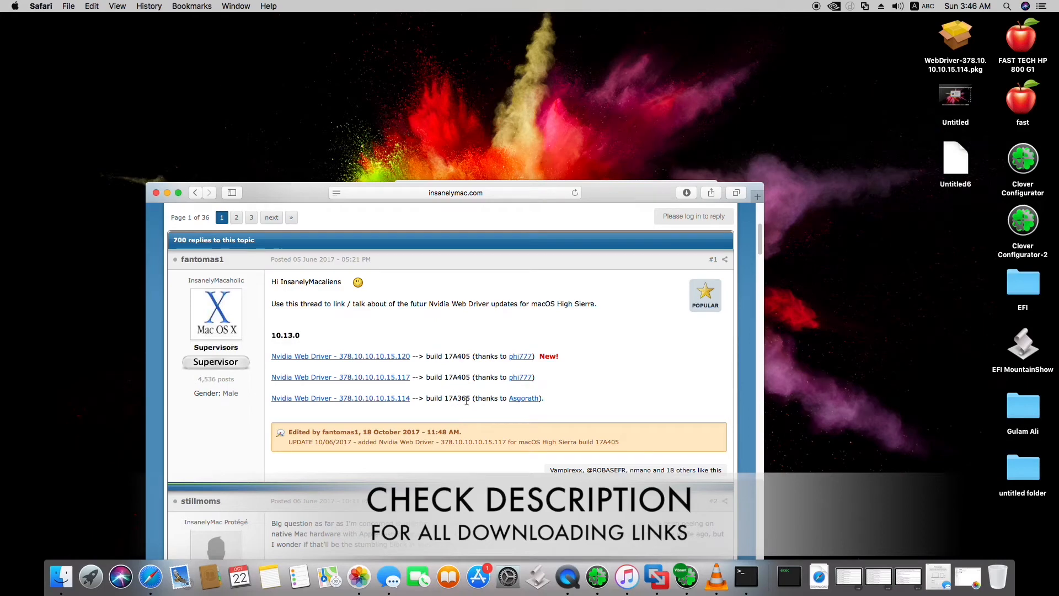
pyautogui.moveTo(452, 372)
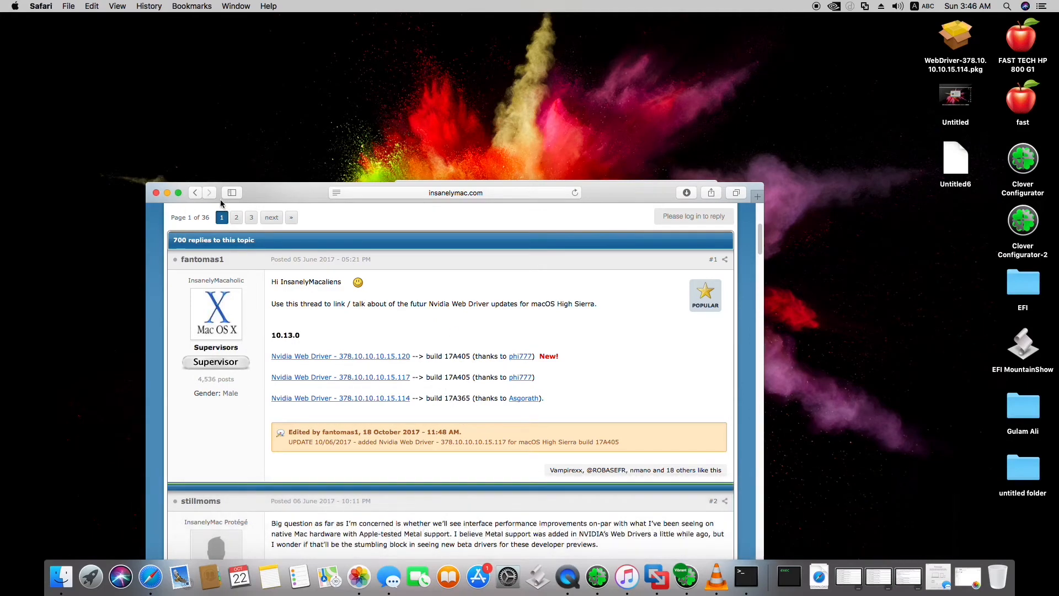
pyautogui.moveTo(833, 150)
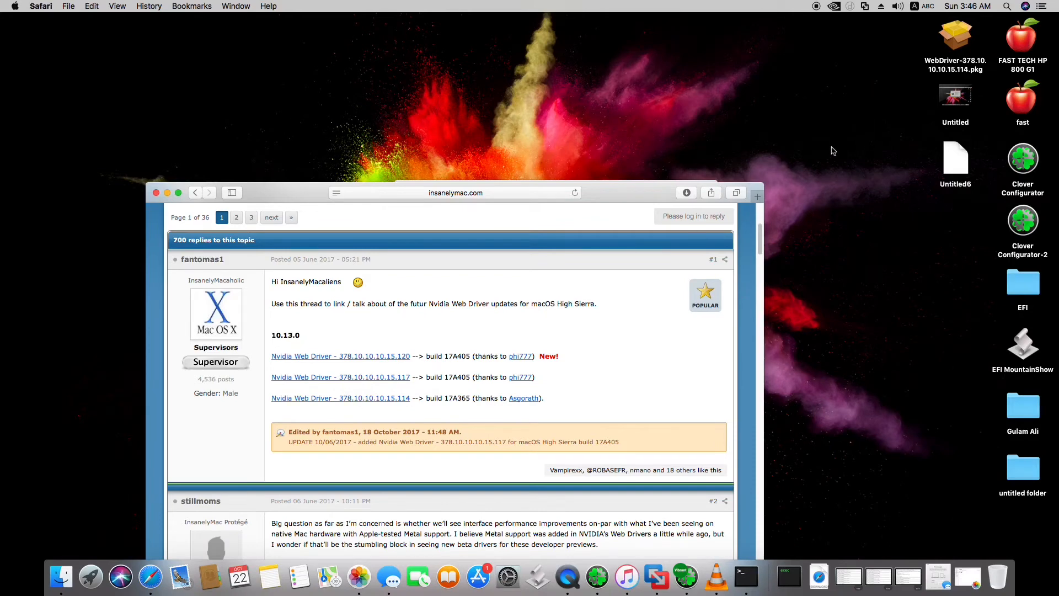
pyautogui.click(686, 193)
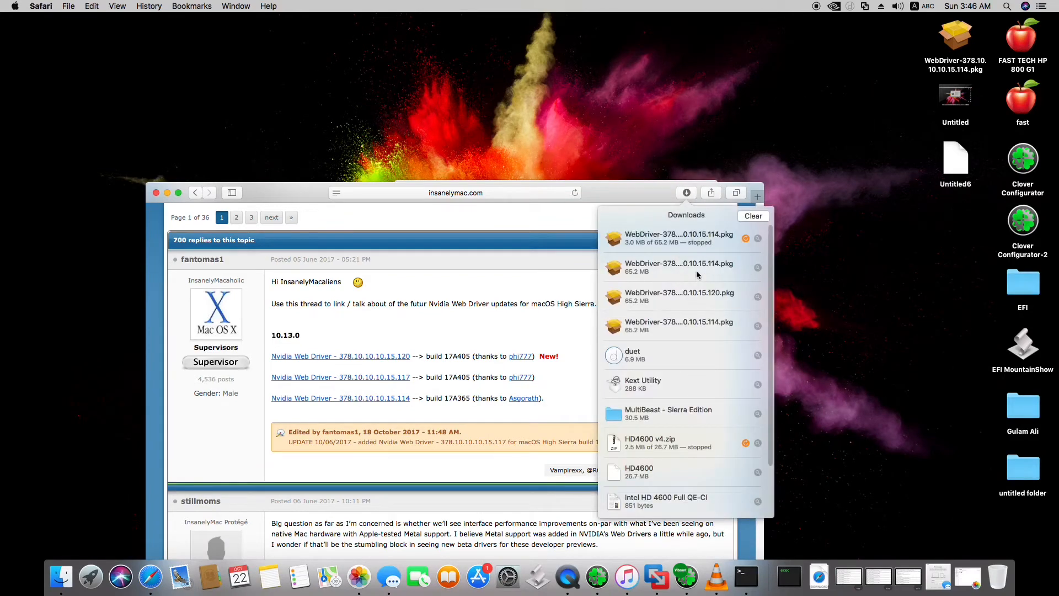
pyautogui.moveTo(761, 84)
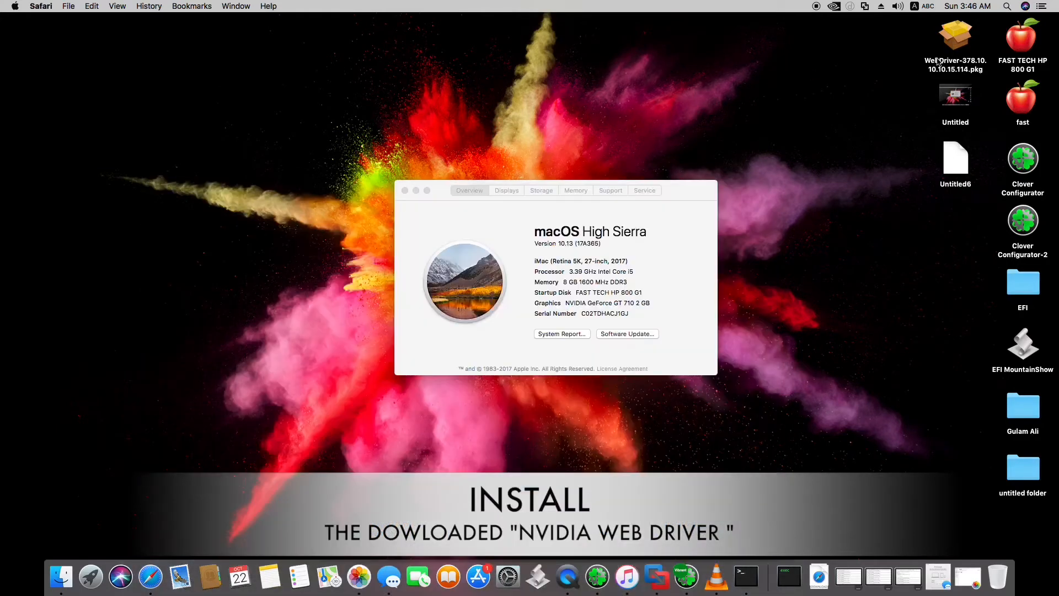
# Step: Open the downloaded WebDriver-378.10.10.10.15.114.pkg installer
pyautogui.click(954, 35)
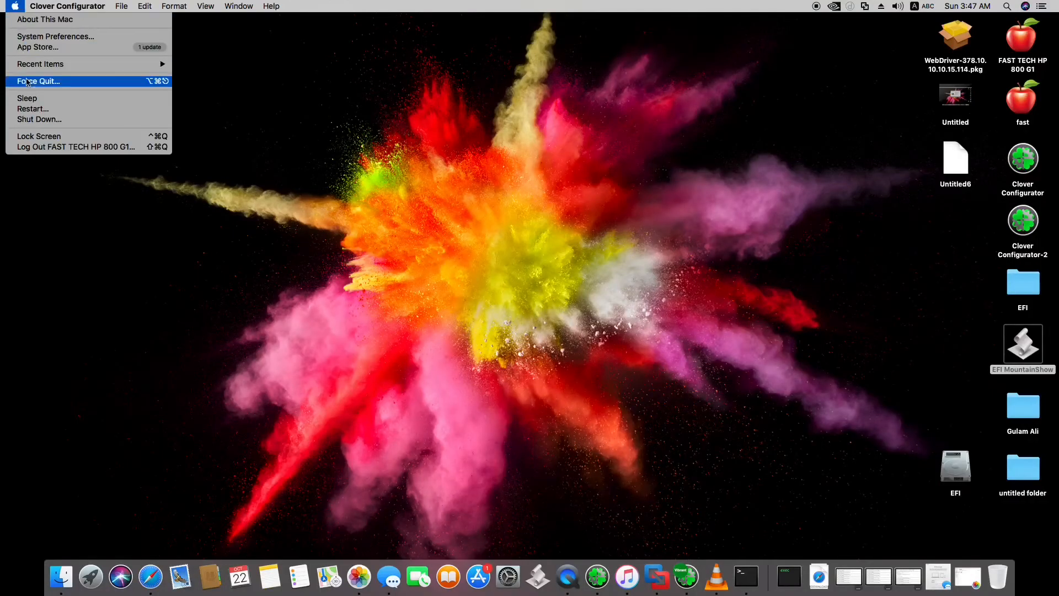
# Step: Open About This Mac's Displays tab and launch Displays Preferences for the HP 24es
pyautogui.click(407, 172)
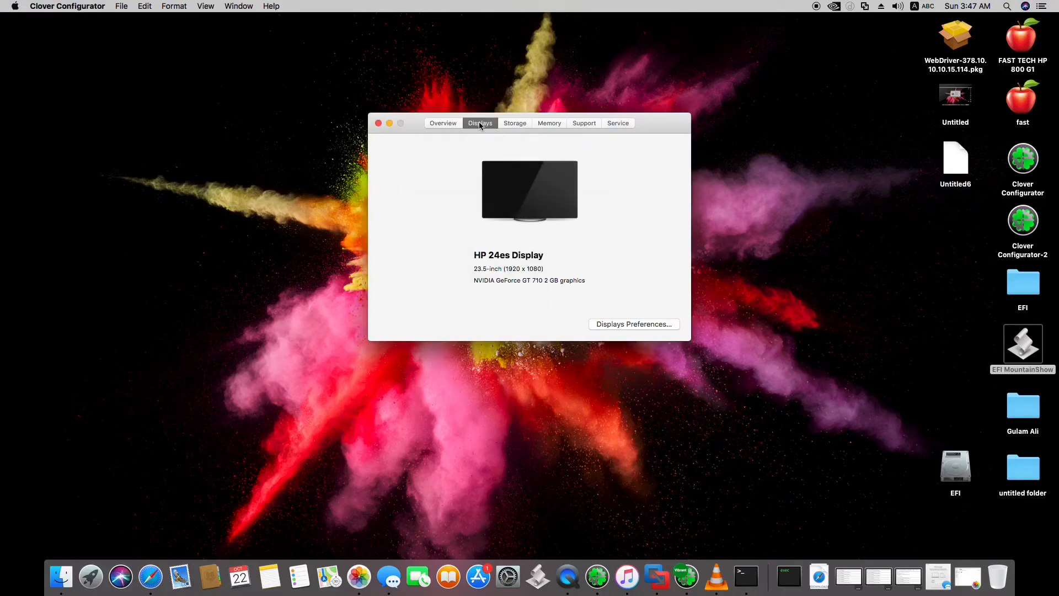
pyautogui.moveTo(562, 280)
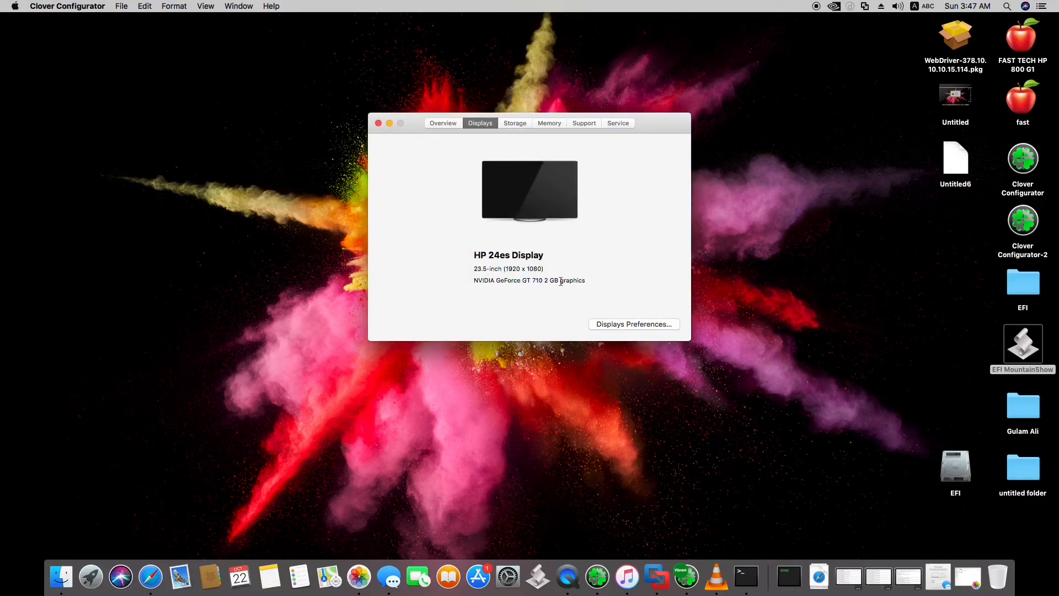
pyautogui.click(632, 324)
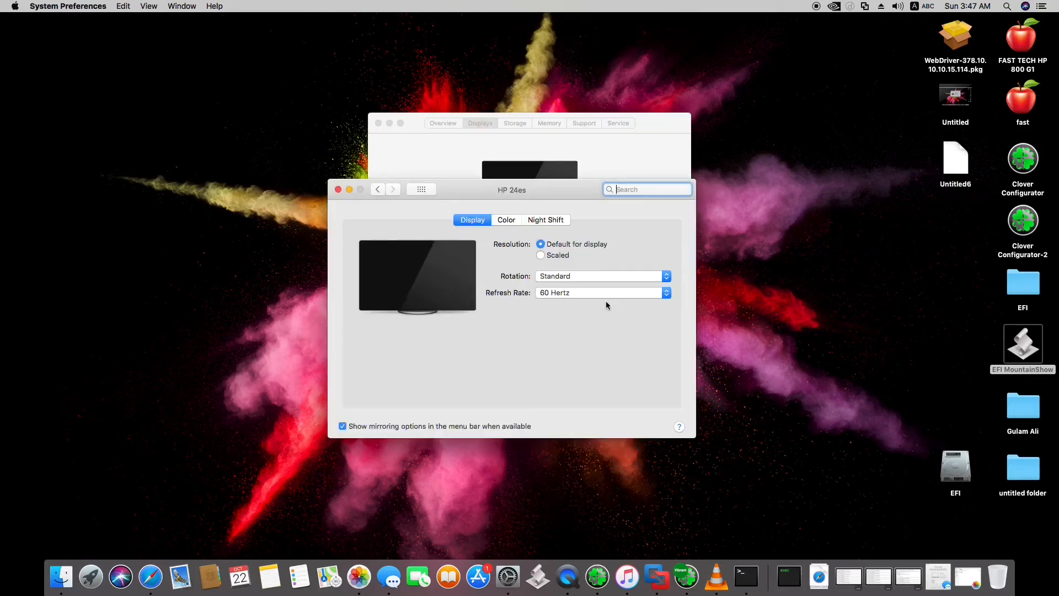
# Step: Show scaled resolutions, select the HP 24es colour profile, and close System Preferences
pyautogui.click(540, 256)
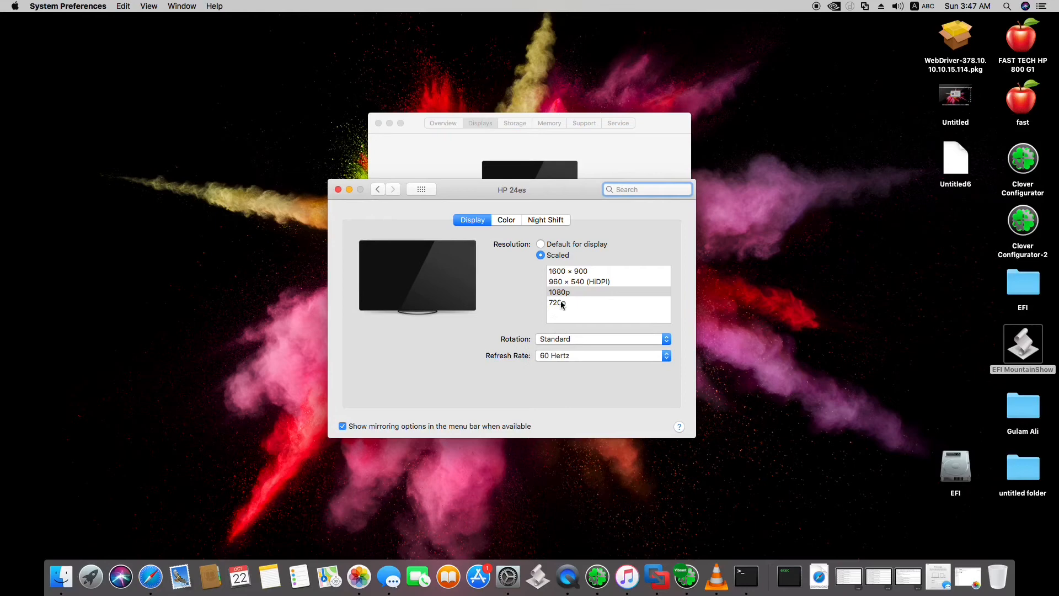
pyautogui.click(505, 219)
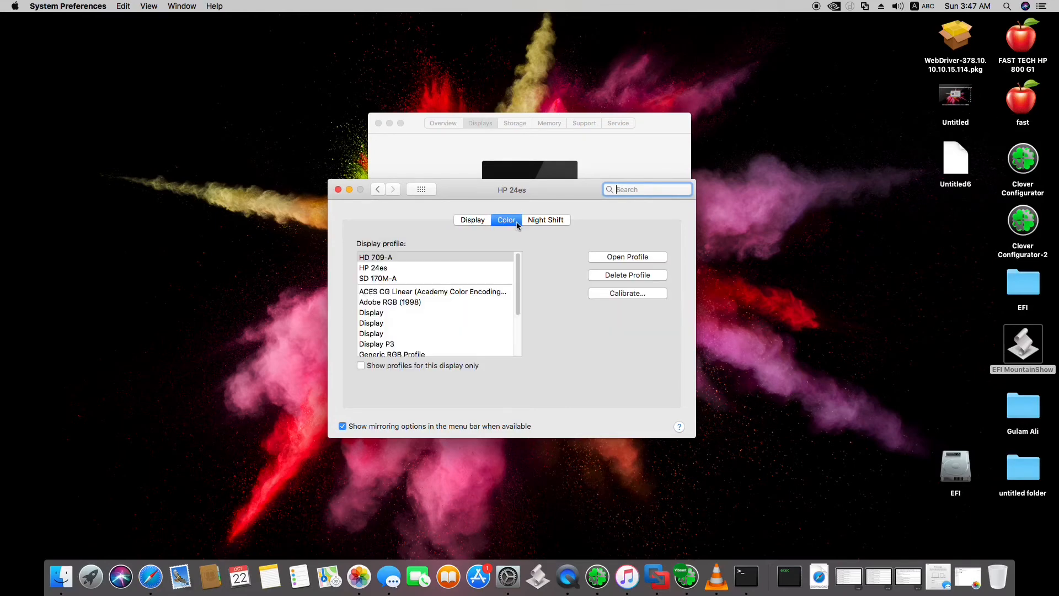
pyautogui.click(372, 268)
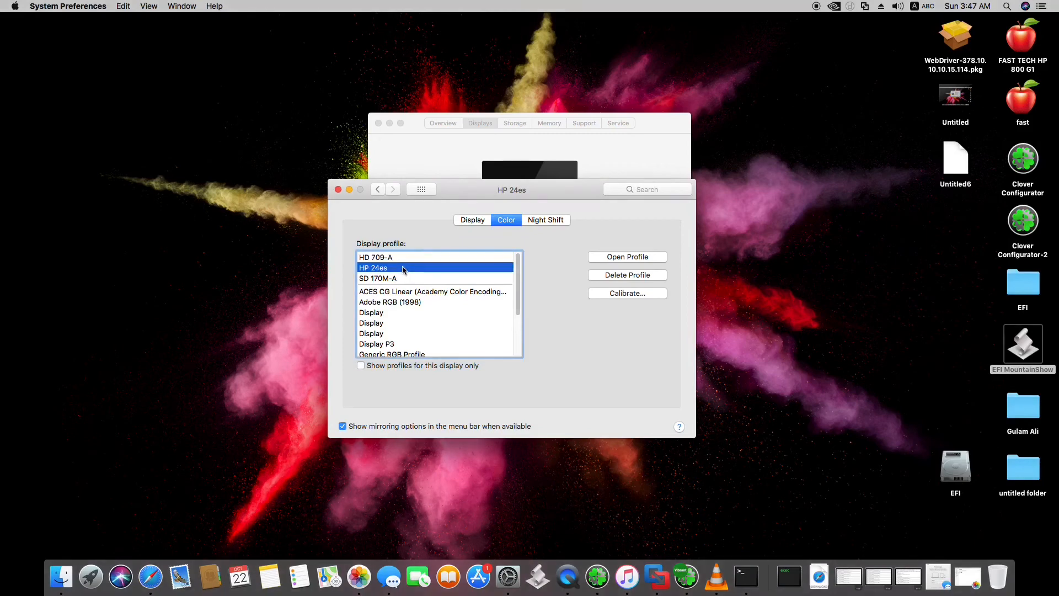
pyautogui.click(545, 220)
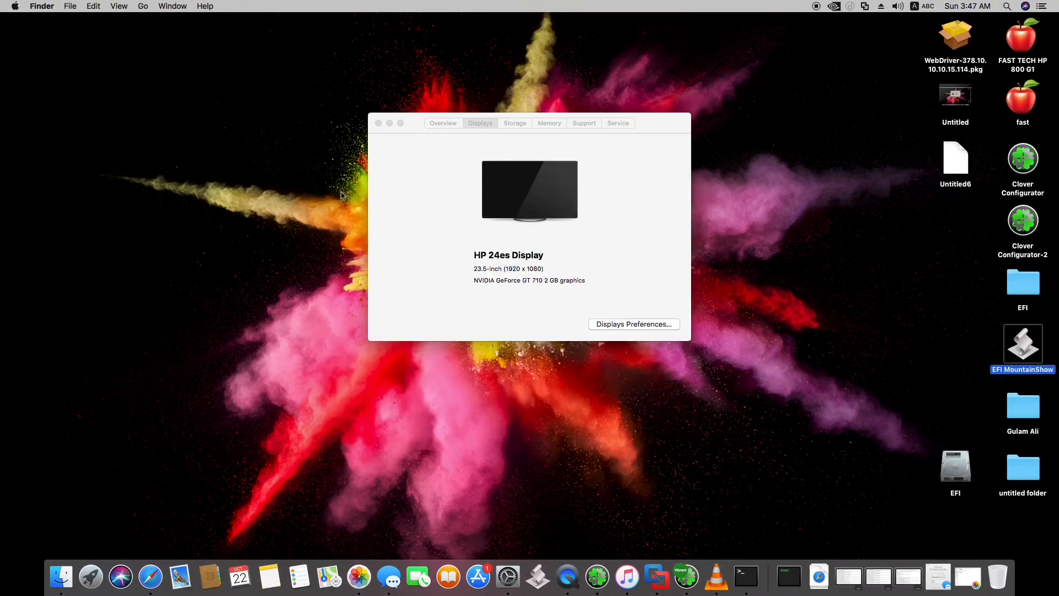
# Step: Close About This Mac and open QuickTime Player's dock menu to stop recording
pyautogui.click(379, 123)
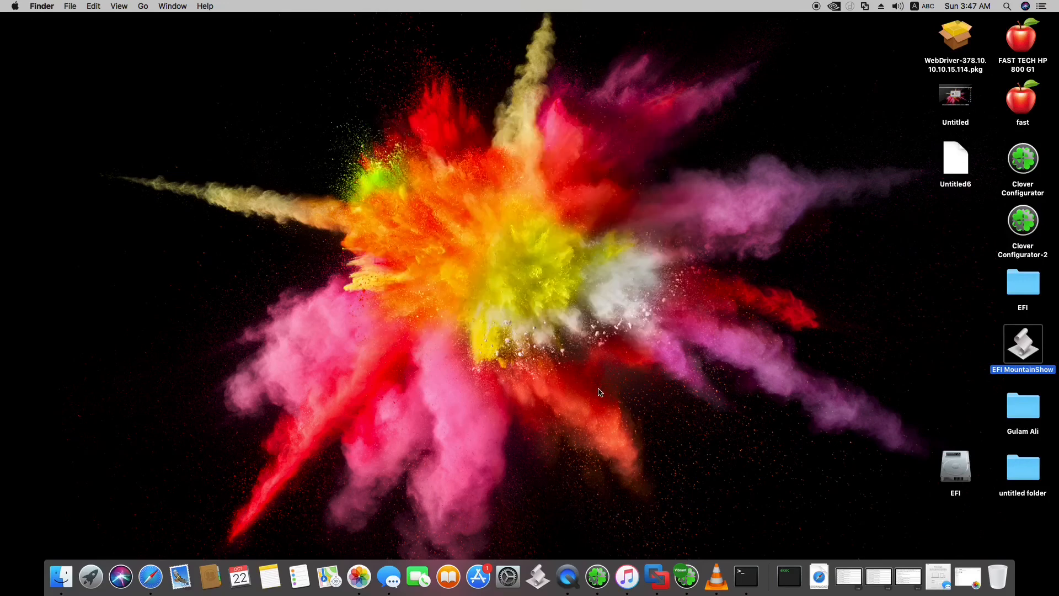
pyautogui.moveTo(593, 375)
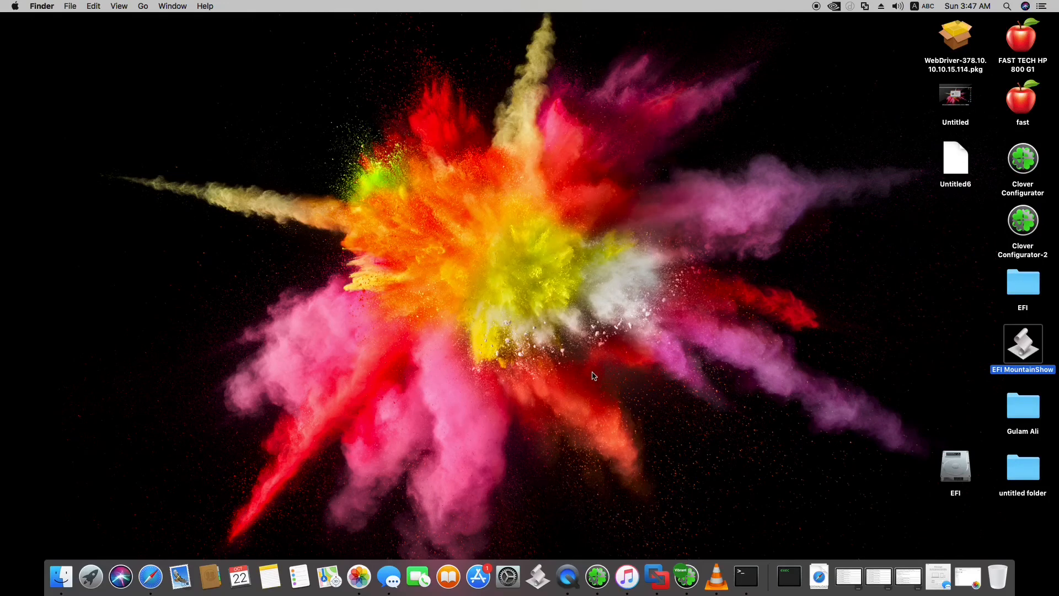
pyautogui.moveTo(635, 291)
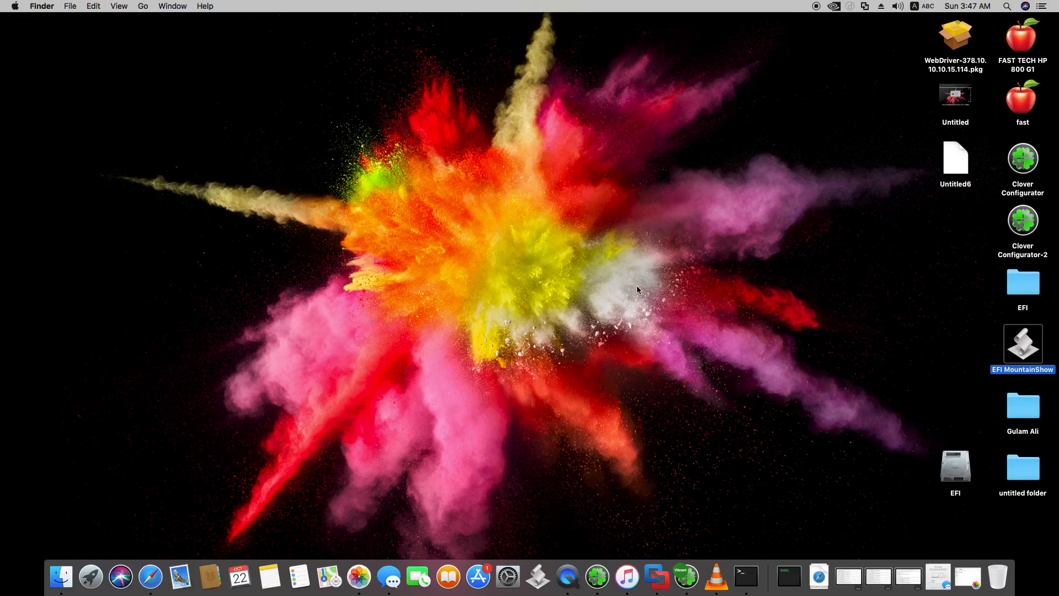
pyautogui.moveTo(596, 557)
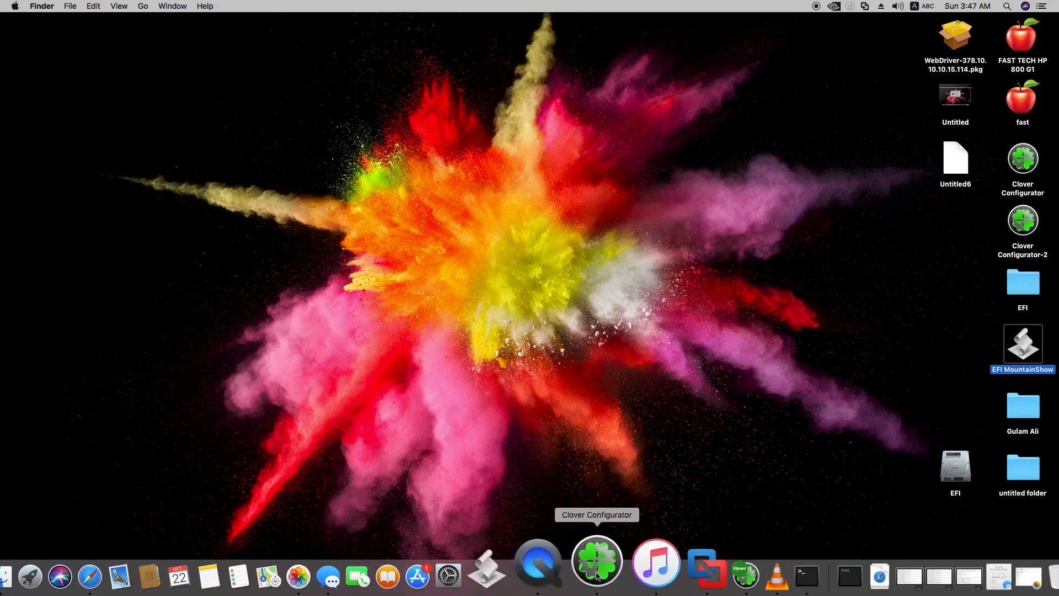
pyautogui.rightClick(569, 560)
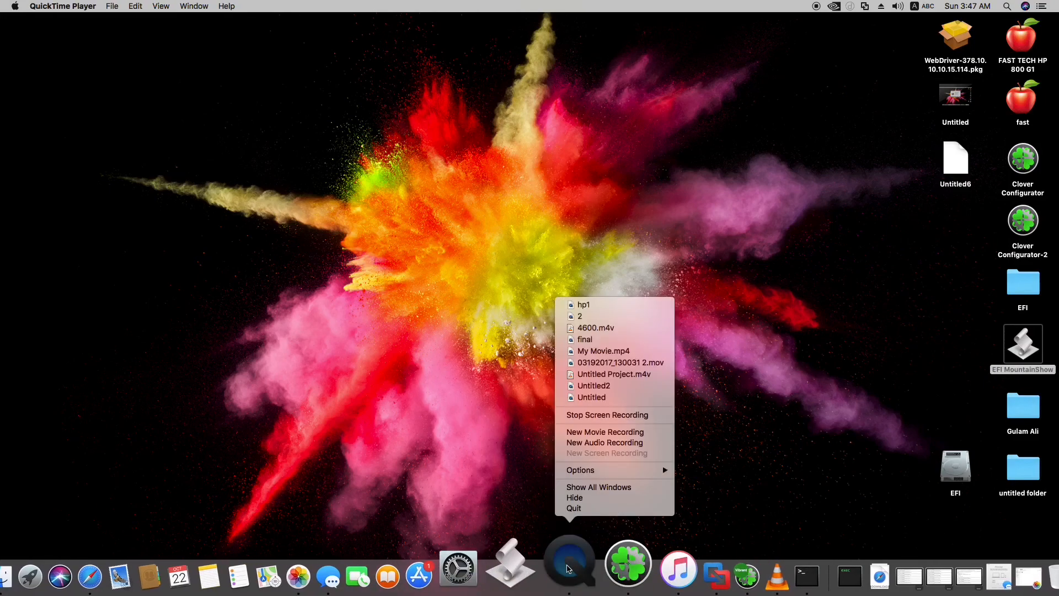